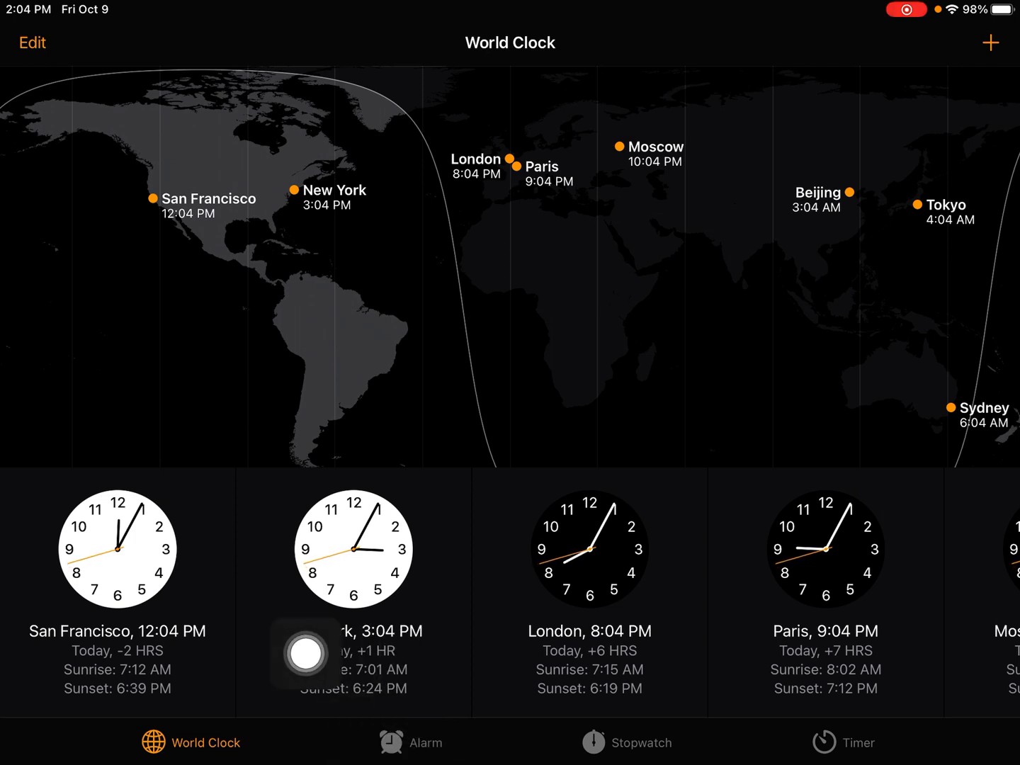
Step: Switch Clock to the Alarm list, which has no alarms yet
click(416, 742)
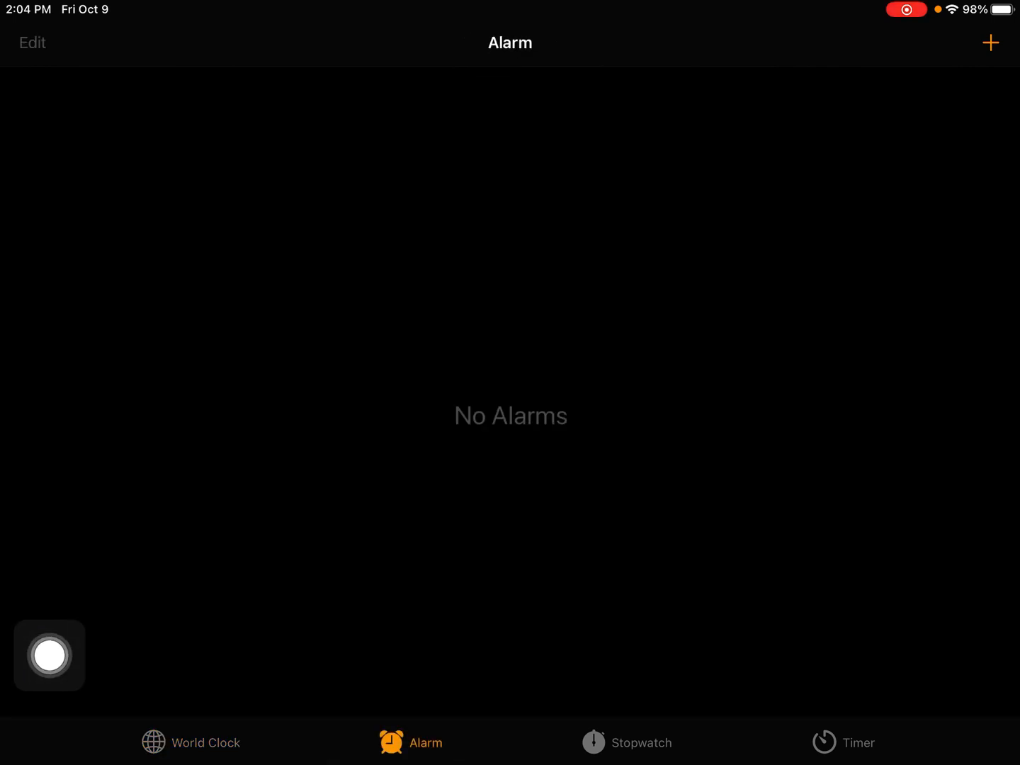
drag(48, 655, 604, 512)
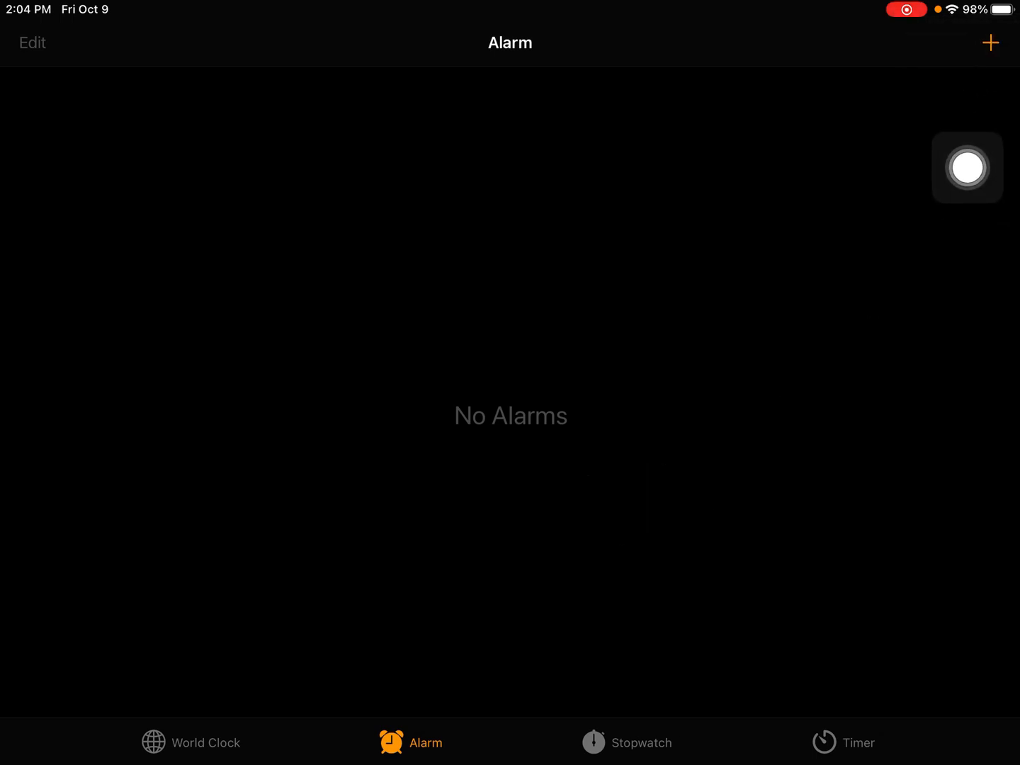
Step: Start a new alarm, set its hour to 8, and bring up the Repeat choices
click(991, 42)
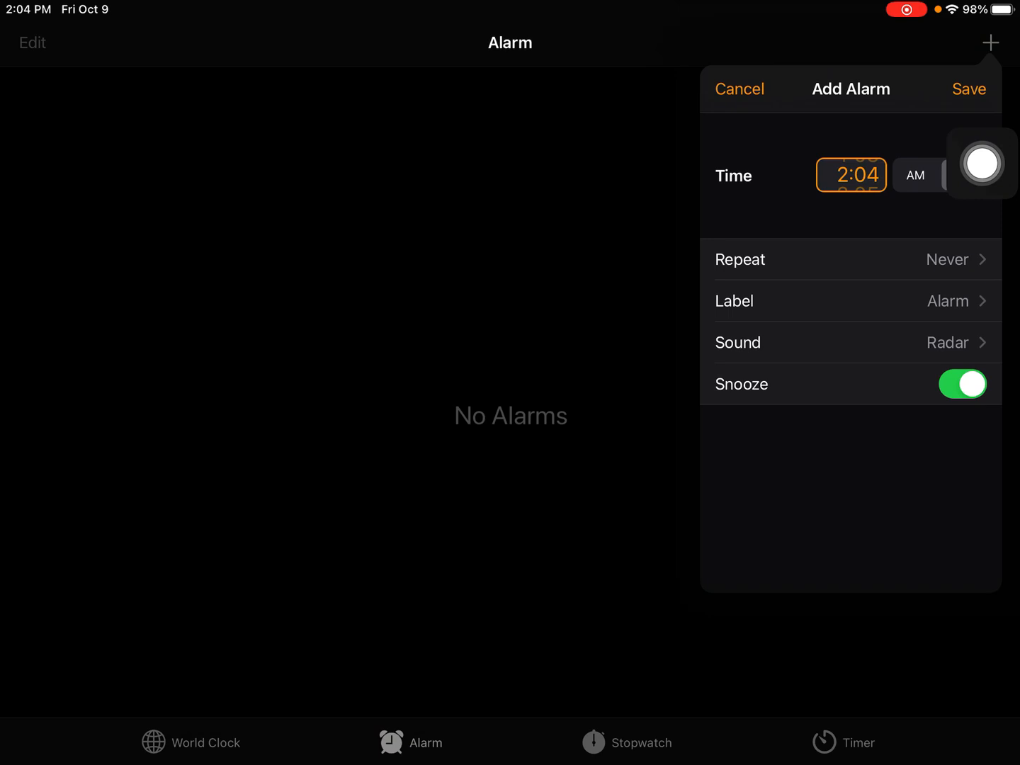
click(962, 176)
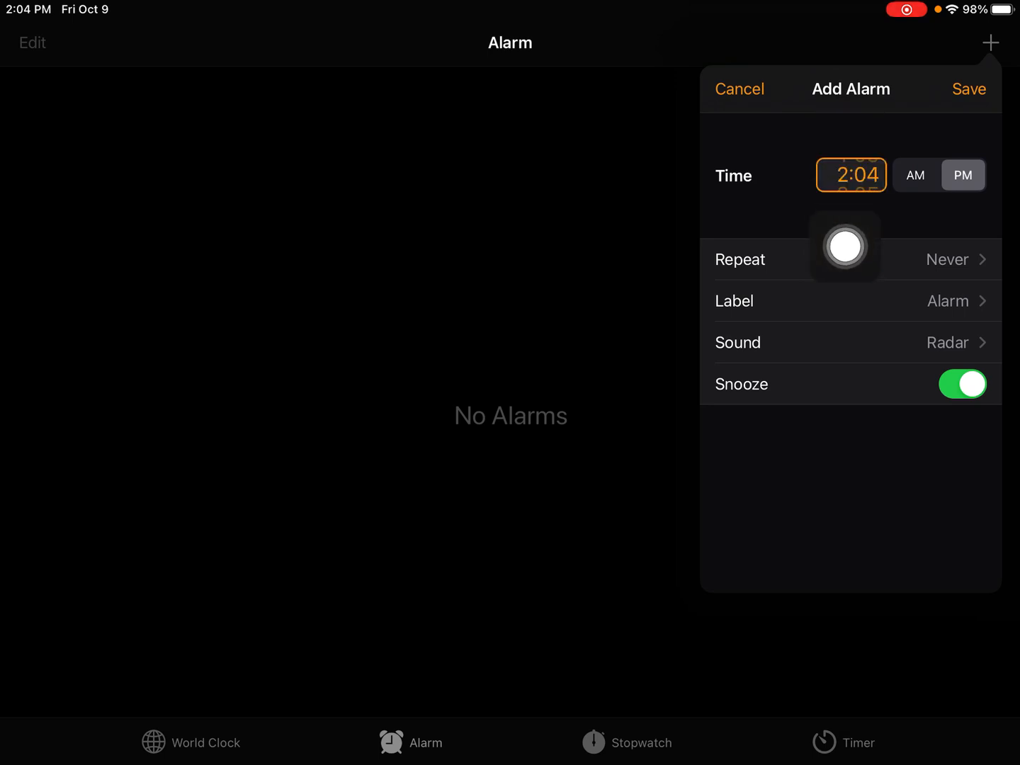
mouse_move(626, 502)
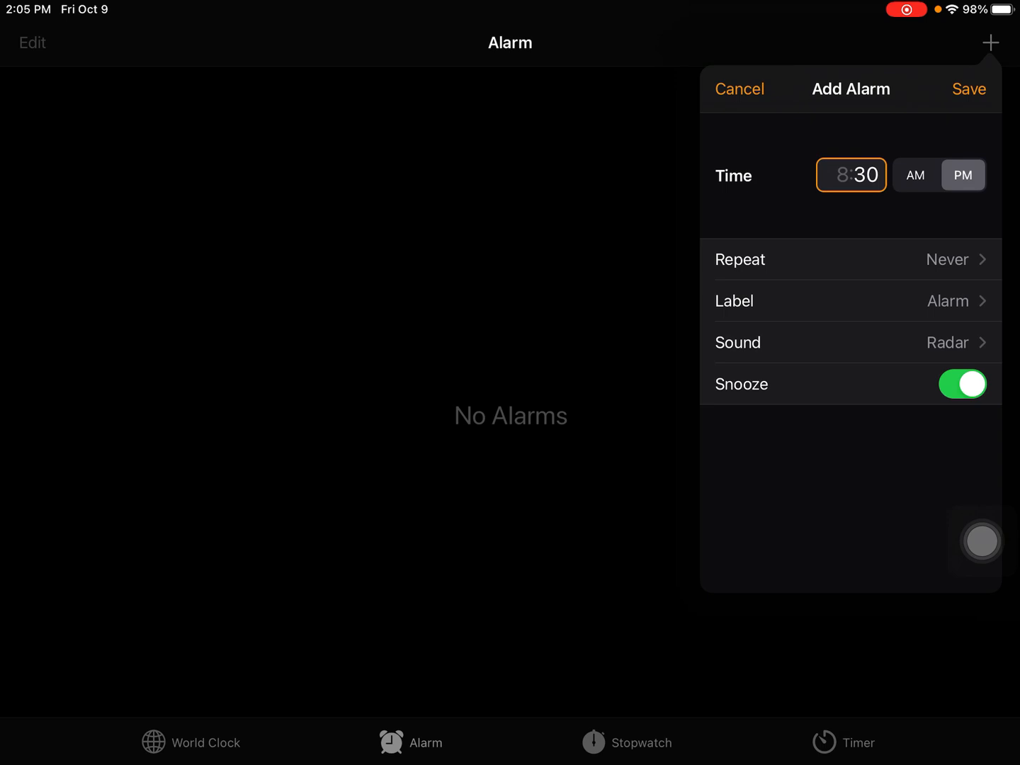
click(915, 176)
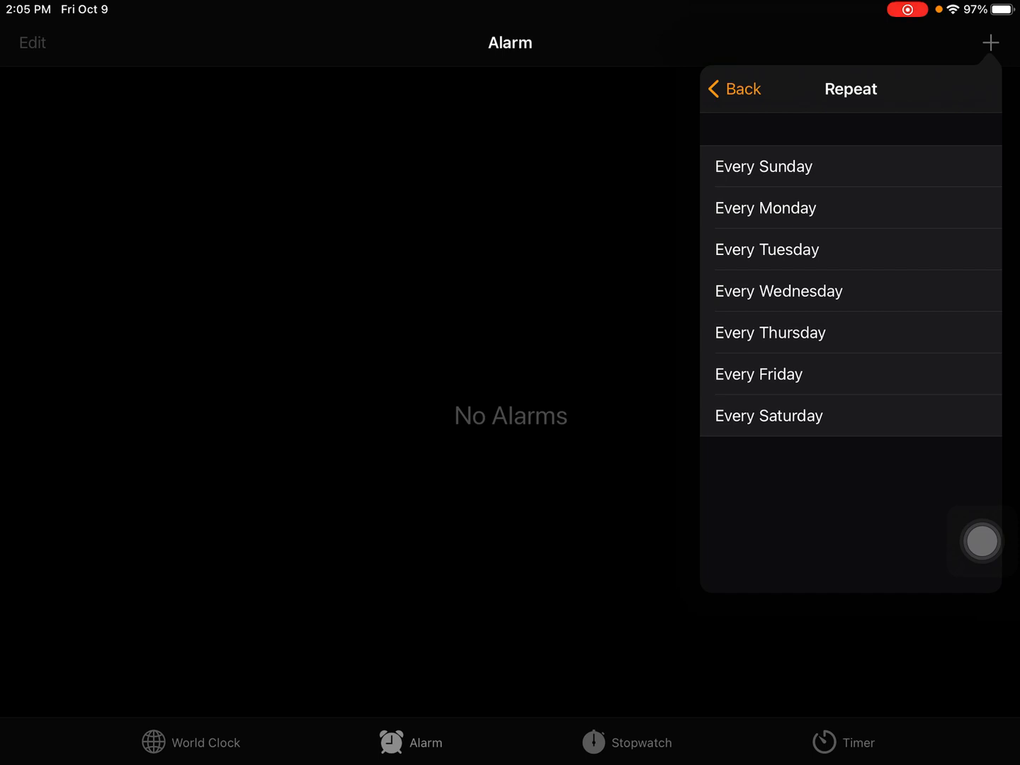
Step: Make the alarm repeat every Tuesday and Thursday and return to its settings
click(850, 374)
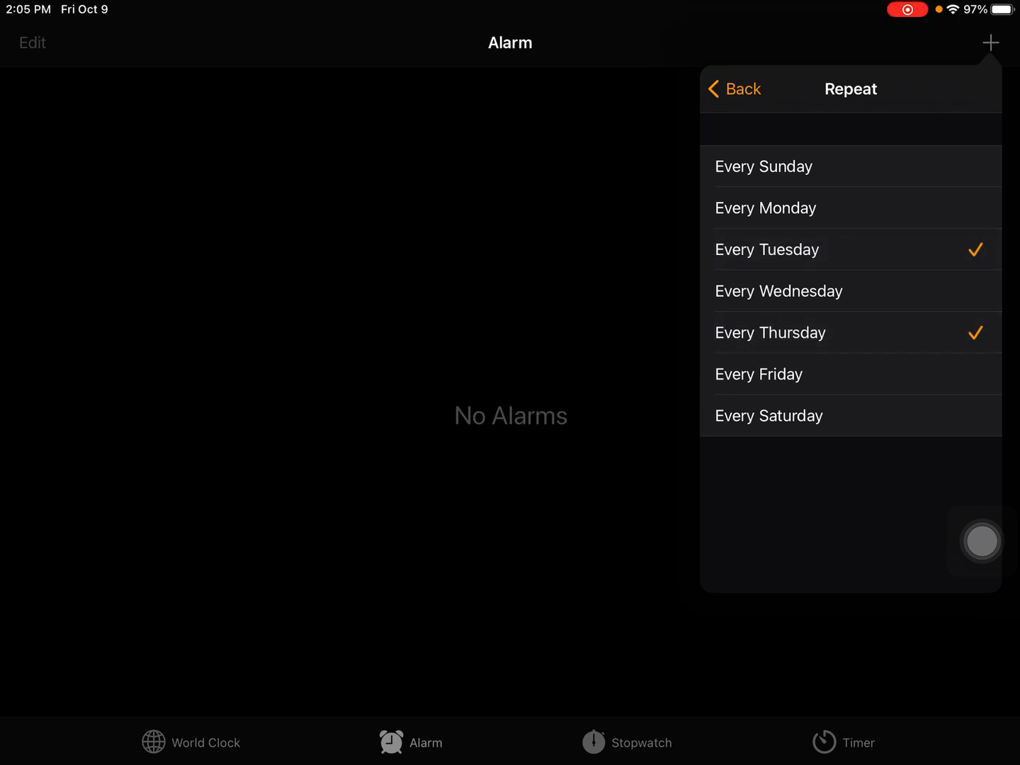
click(742, 88)
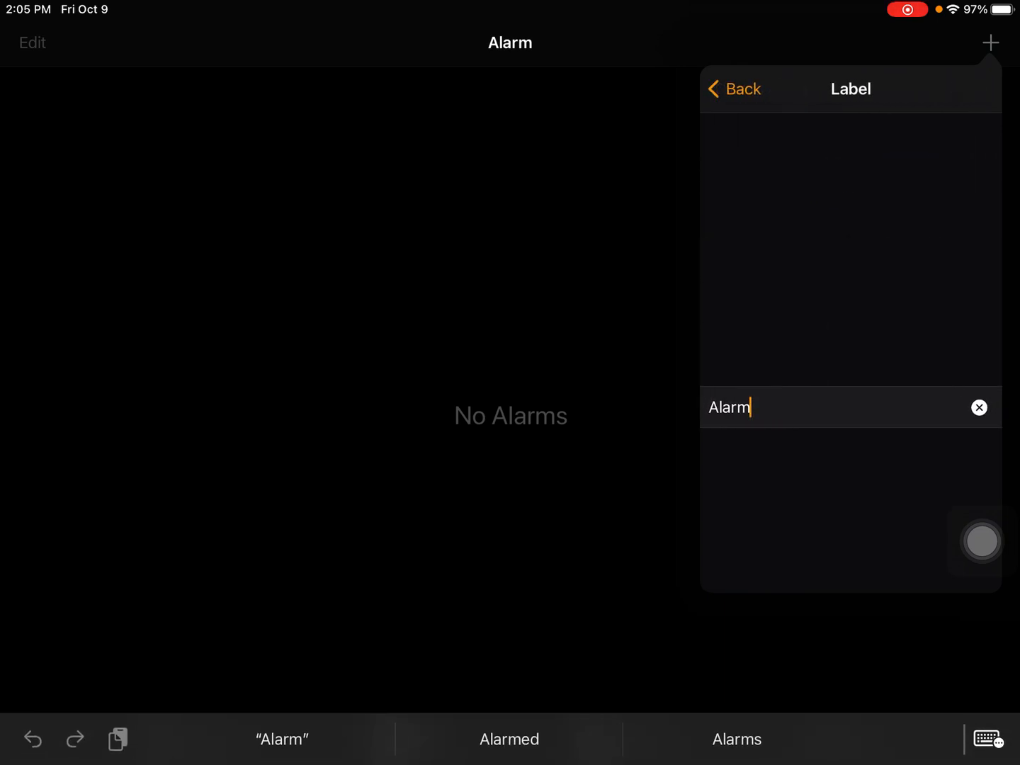
Step: Replace the default label with 'TLT Zoom meeting' and return to the alarm settings
click(981, 408)
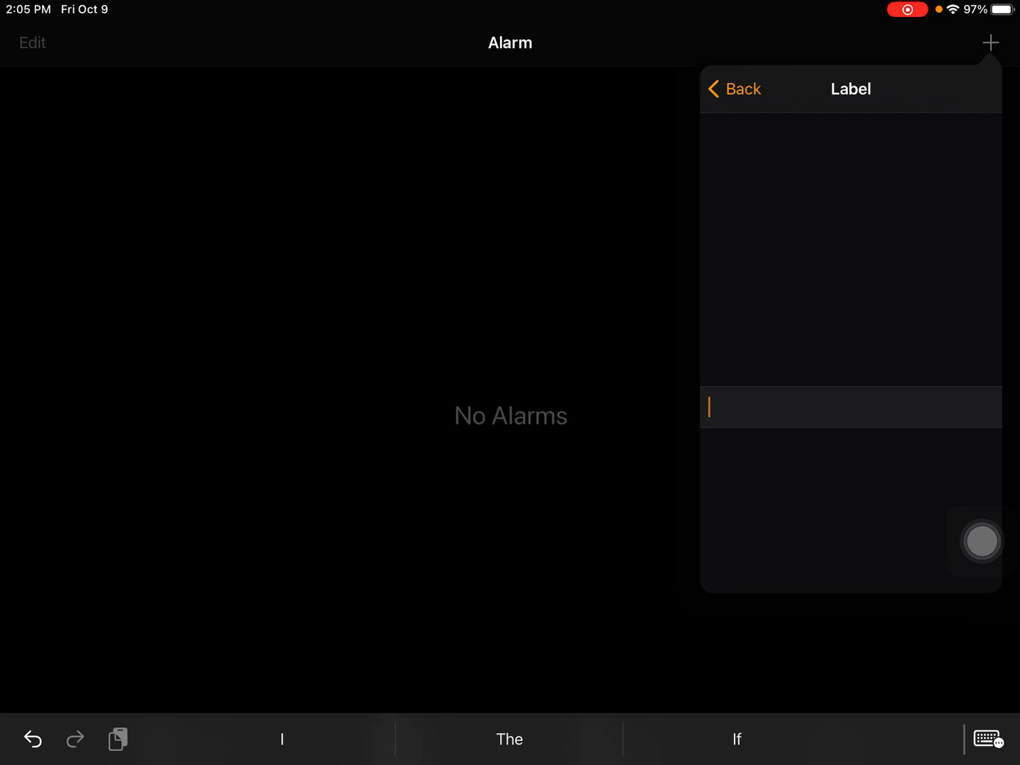
text(TLT)
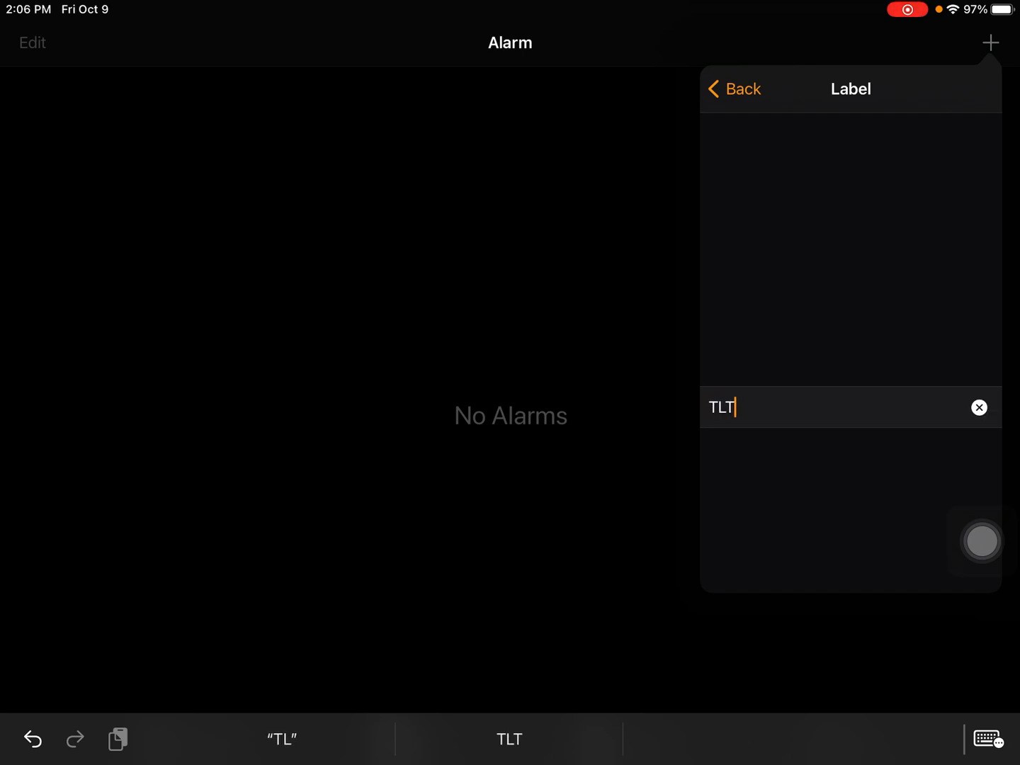
text(Z)
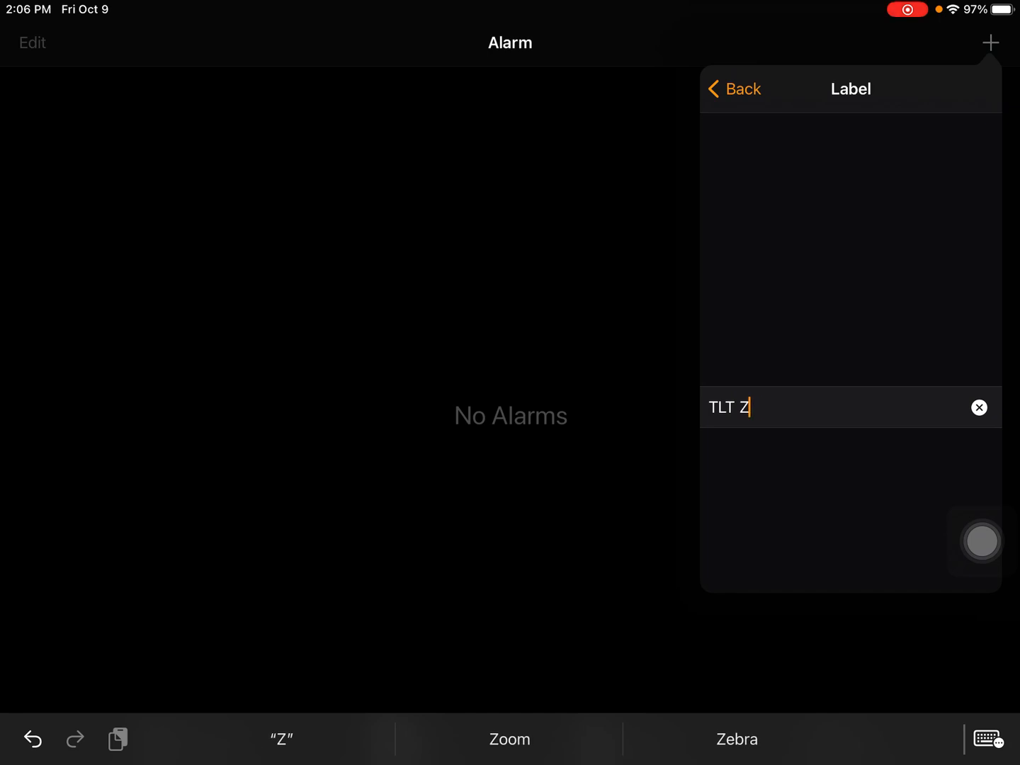
text(oom meeting)
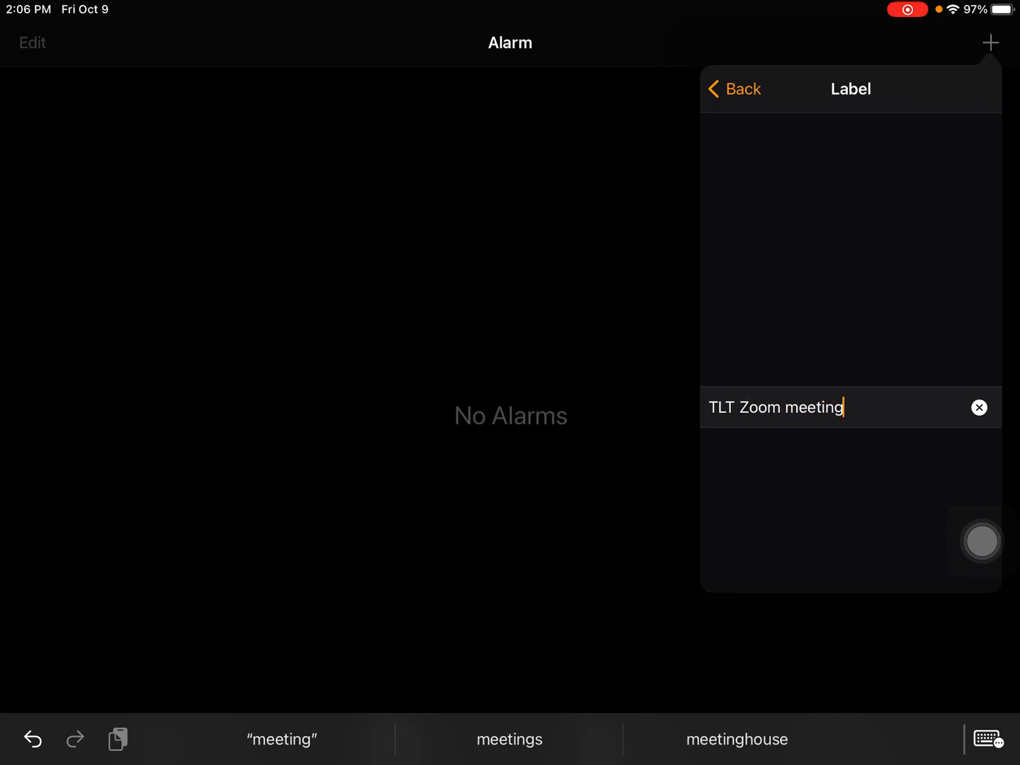
click(736, 87)
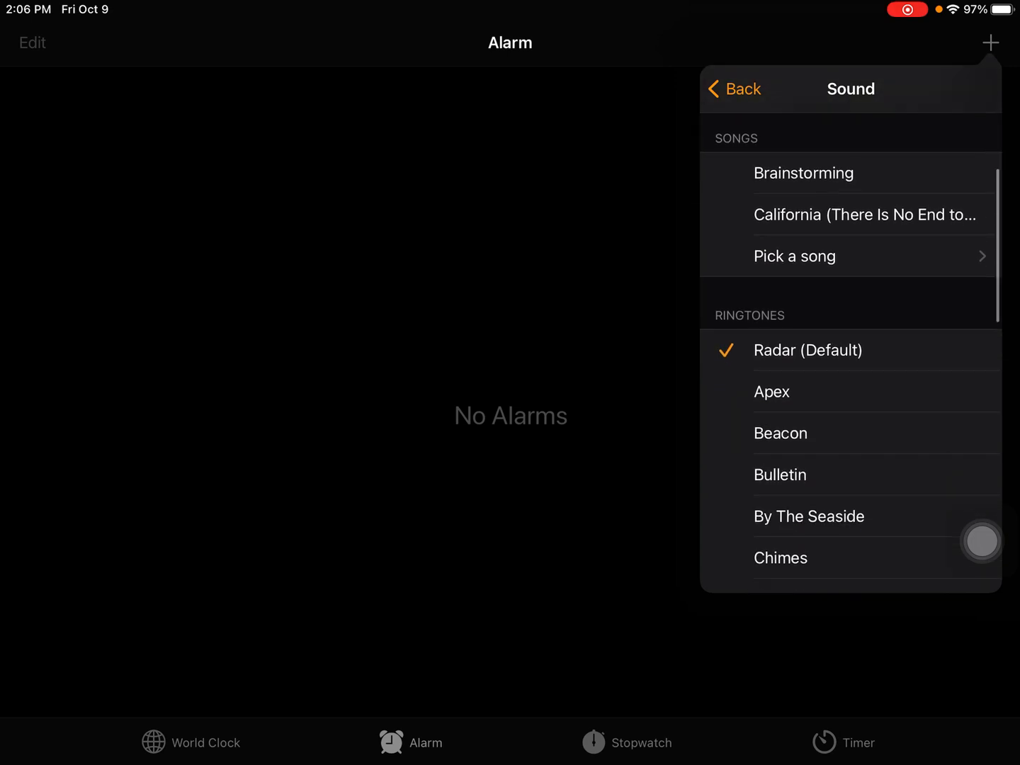
Step: Keep Radar as the sound and turn Snooze off for the 8:25 AM alarm
click(735, 88)
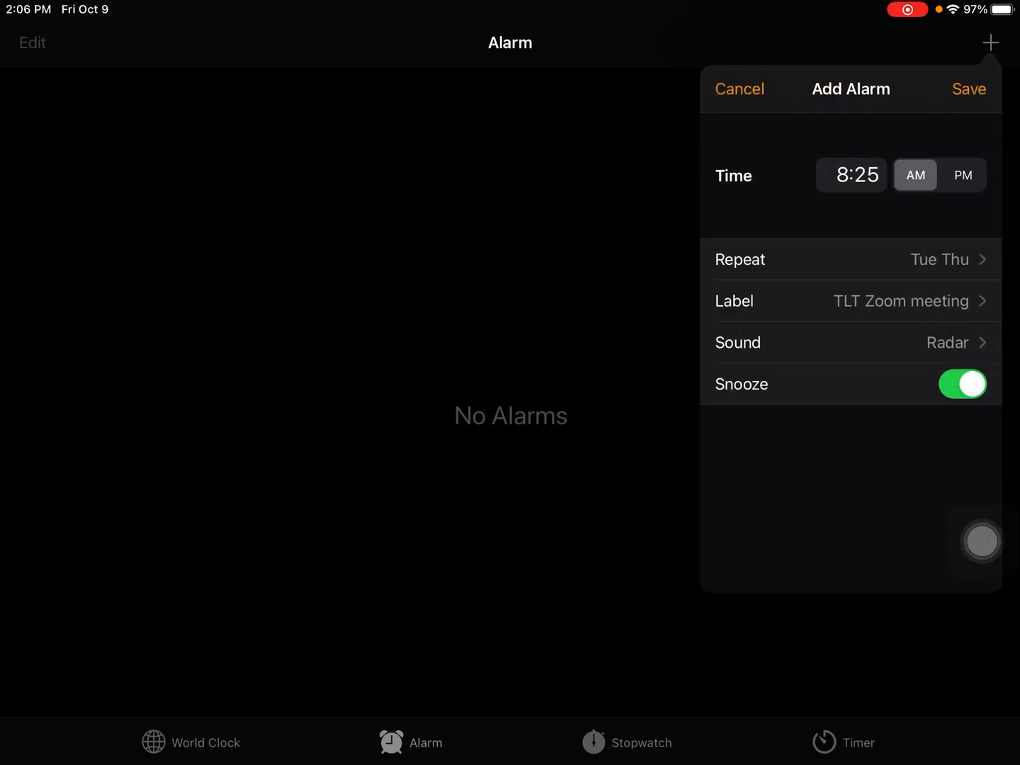
click(962, 384)
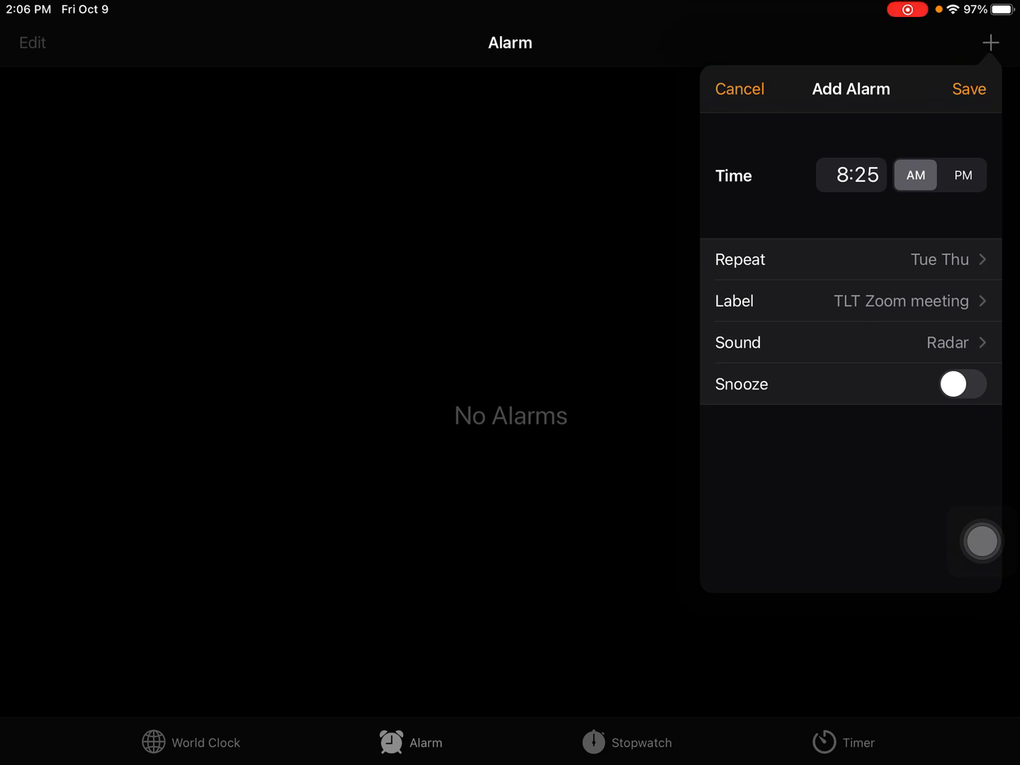
mouse_move(999, 500)
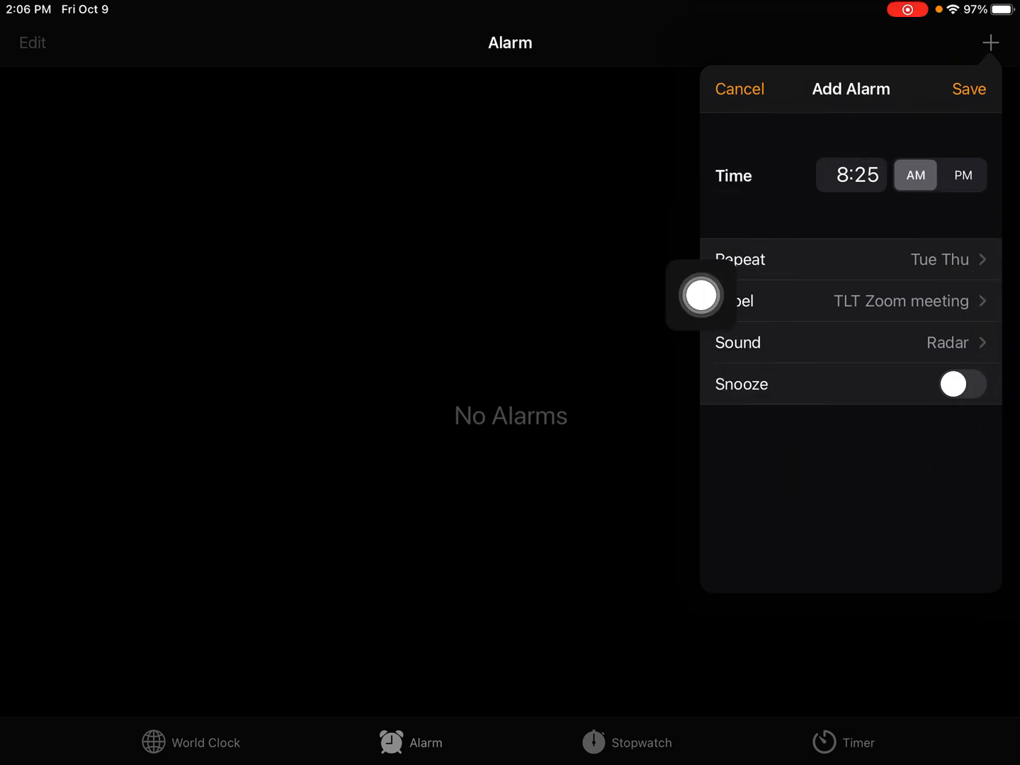
mouse_move(919, 435)
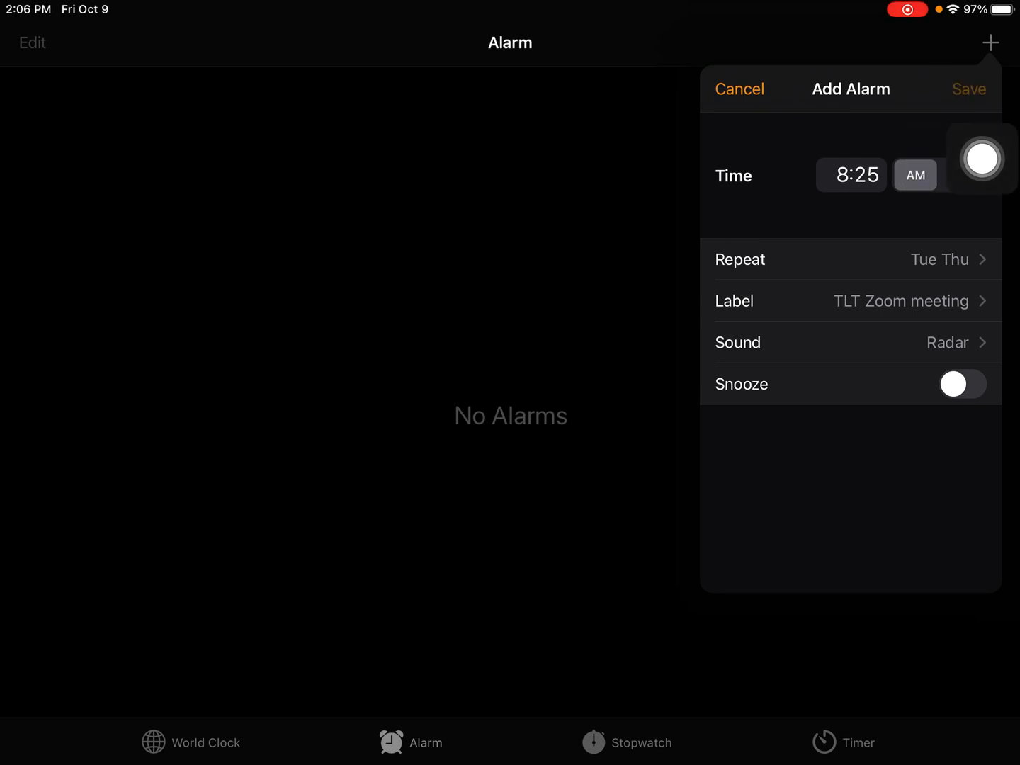
Step: Save the 8:25 AM 'TLT Zoom meeting' alarm and toggle it off and back on so it is enabled
click(966, 88)
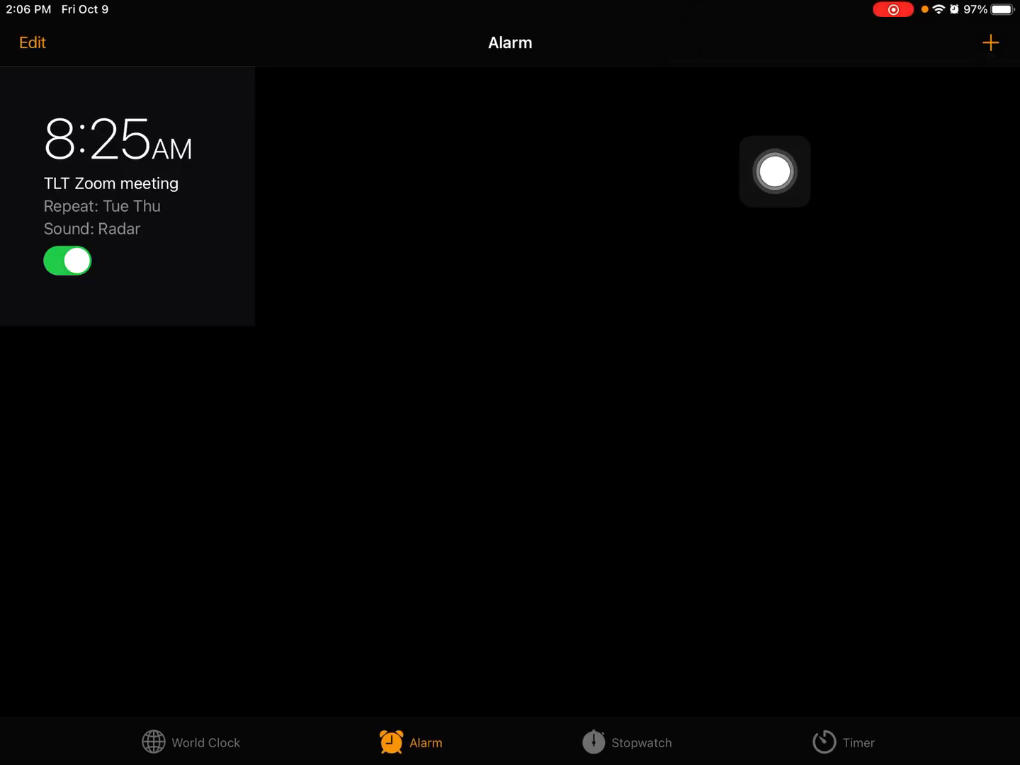
drag(774, 171, 241, 346)
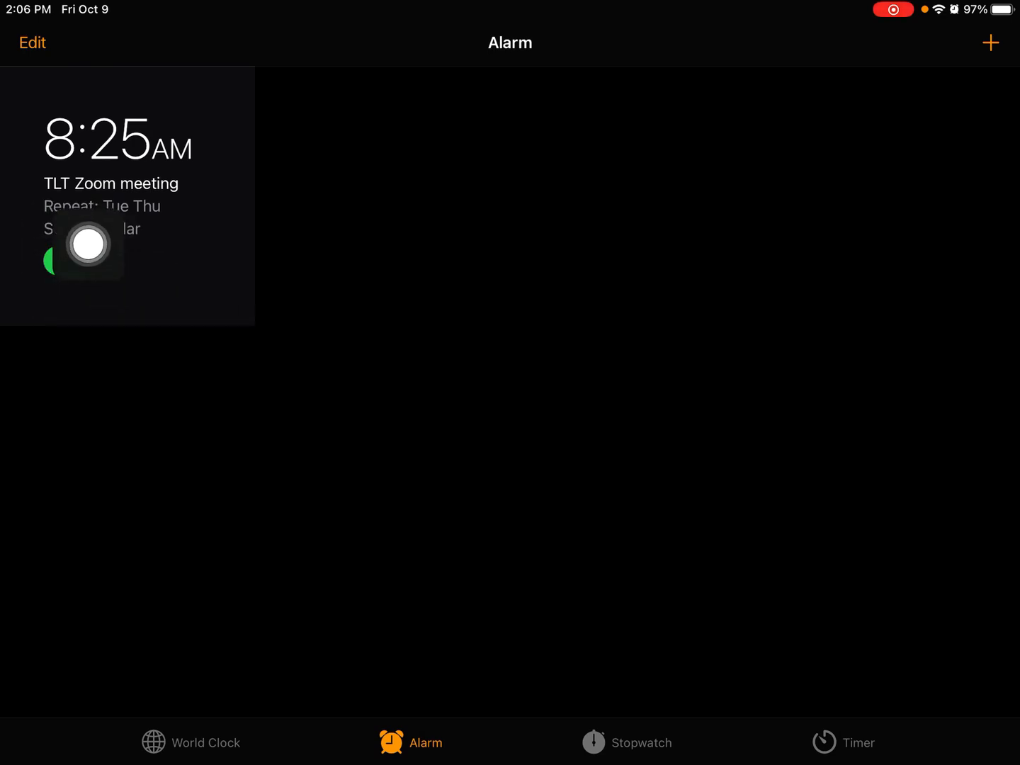
click(68, 260)
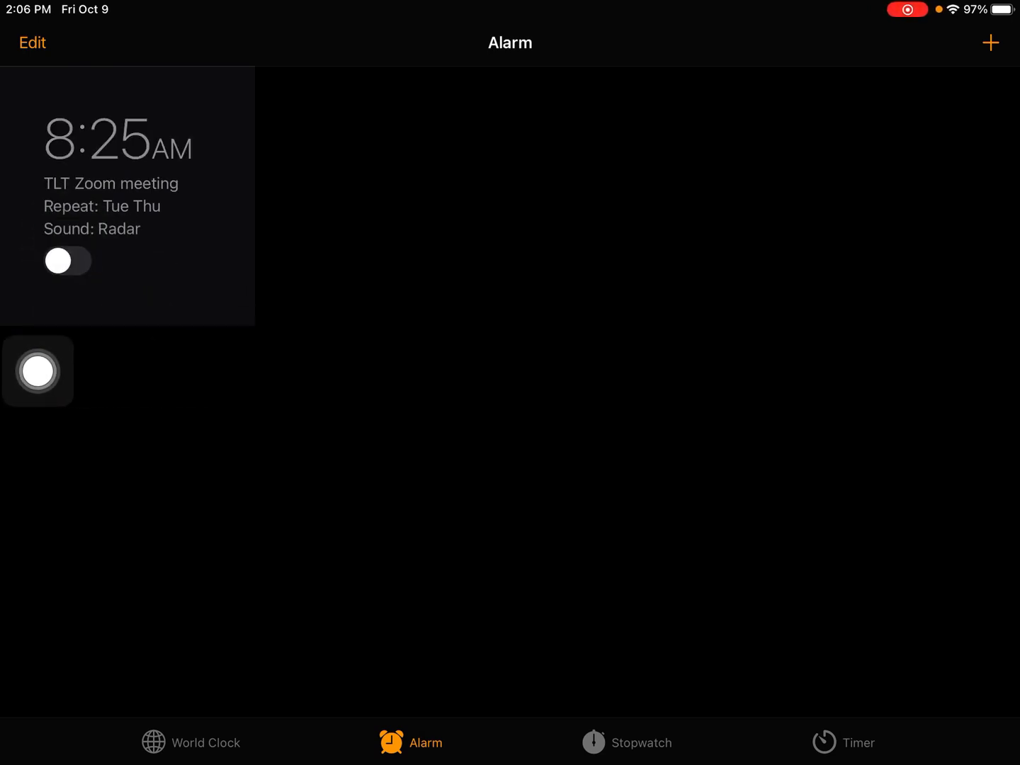
click(68, 261)
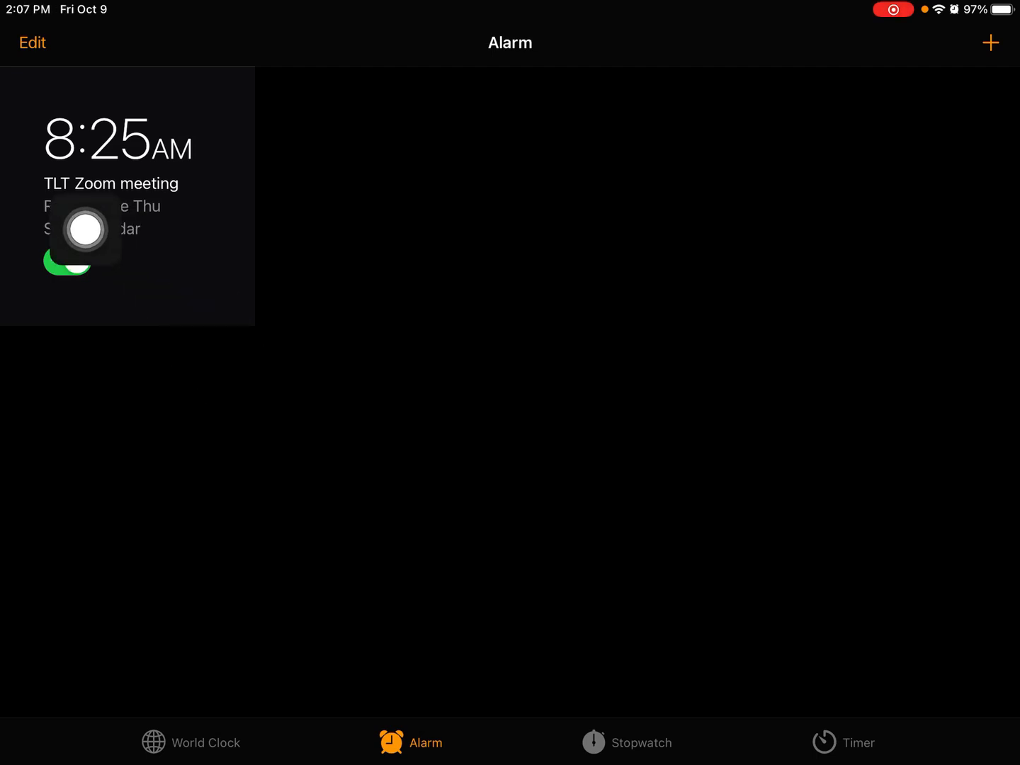
mouse_move(40, 349)
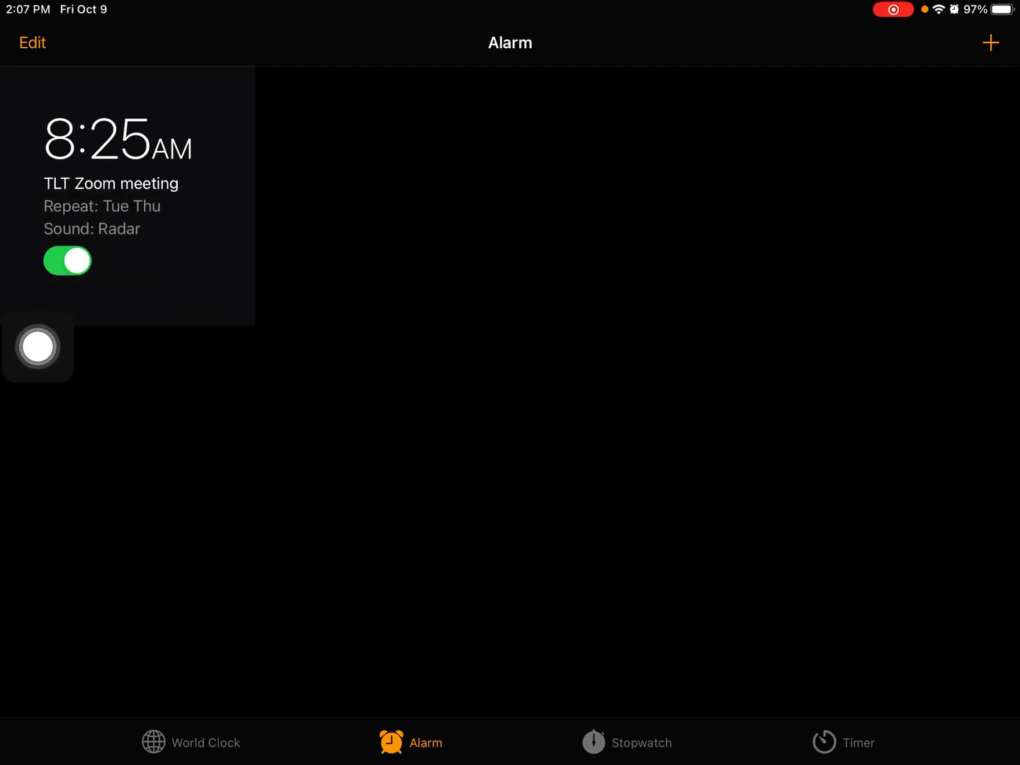